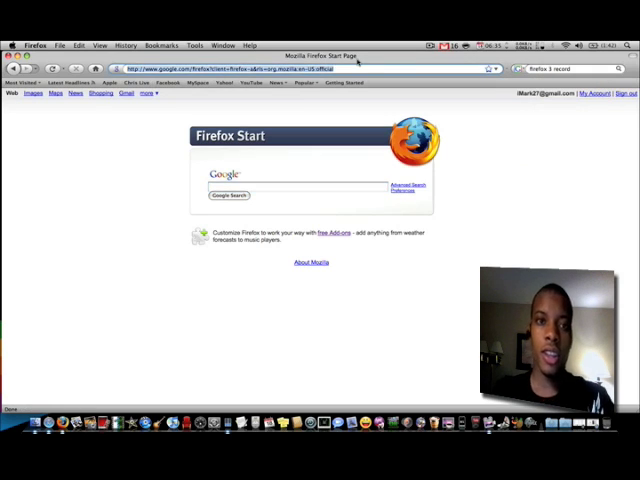
Step: Load the Apple, Yahoo, Chris Pirillo live and YouTube pages from the bookmarks toolbar
type("app")
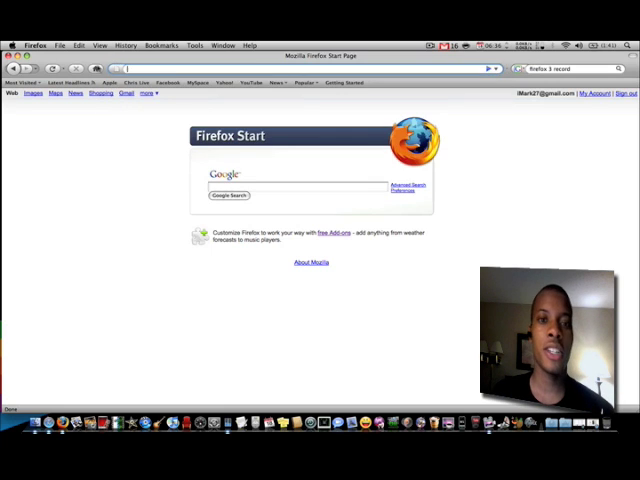
left_click(295, 188)
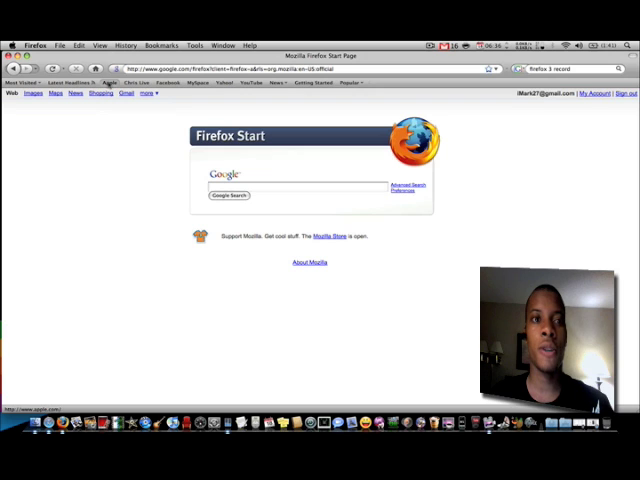
left_click(110, 82)
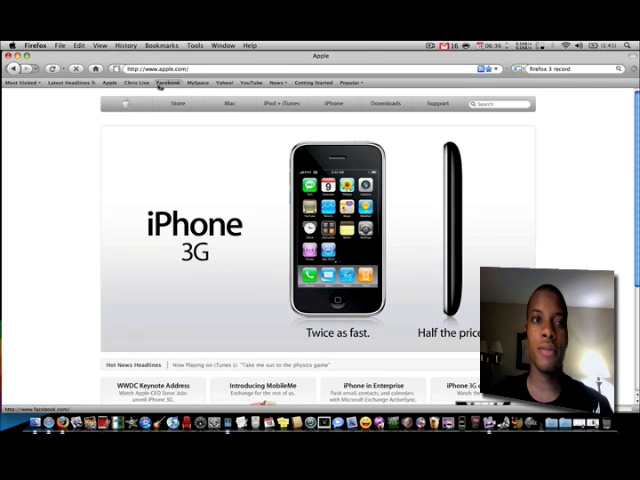
left_click(167, 82)
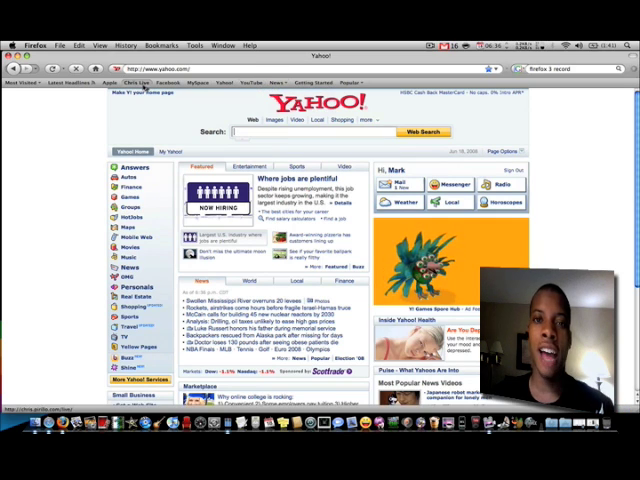
left_click(129, 81)
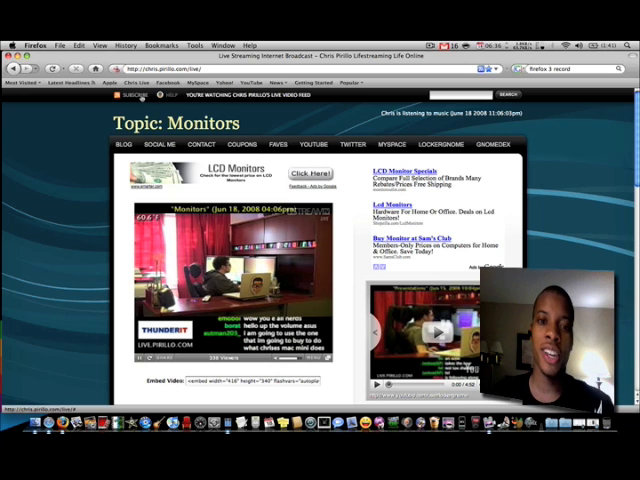
scroll("down", 3)
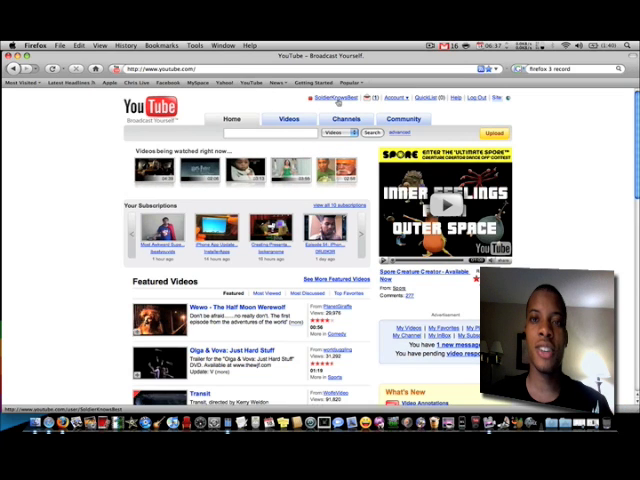
Step: Open a YouTube user's channel page and scroll down through it
left_click(335, 98)
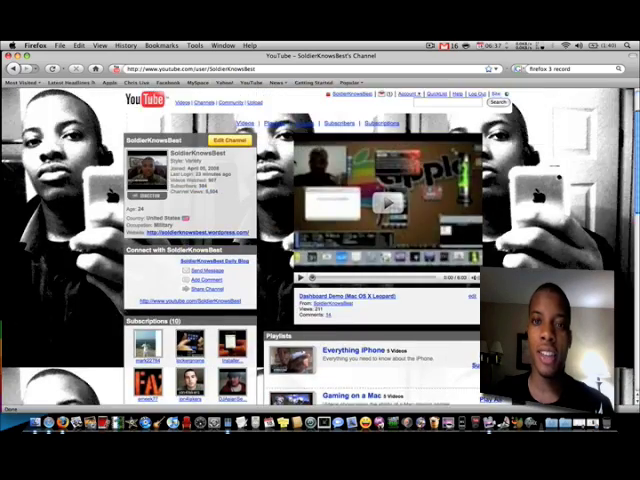
scroll("down", 3)
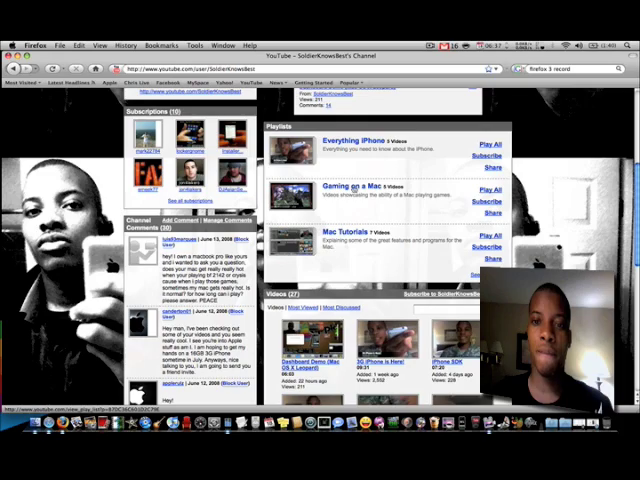
scroll("down", 3)
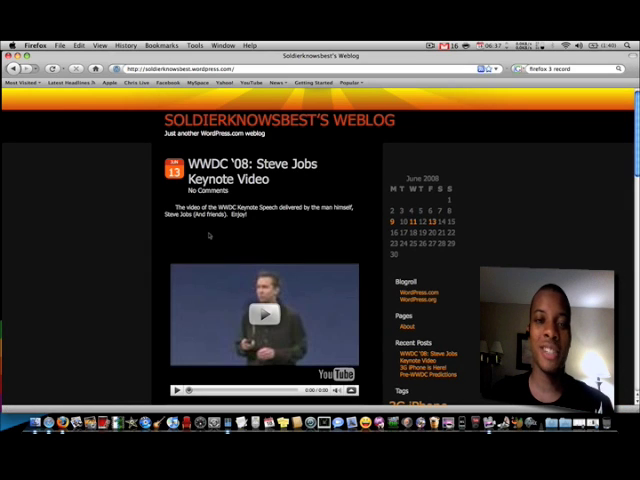
scroll("down", 3)
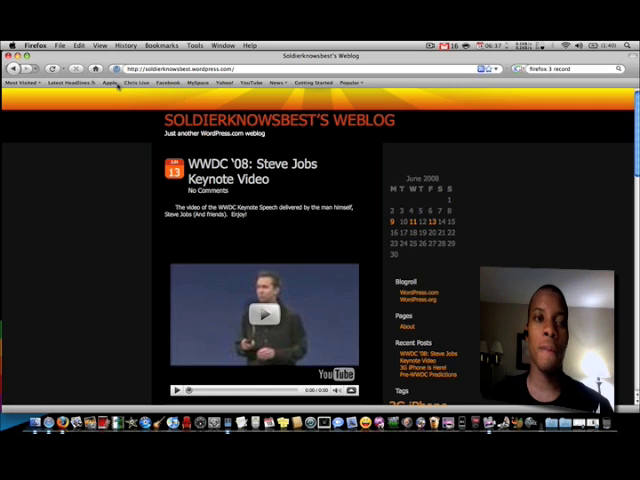
left_click(108, 82)
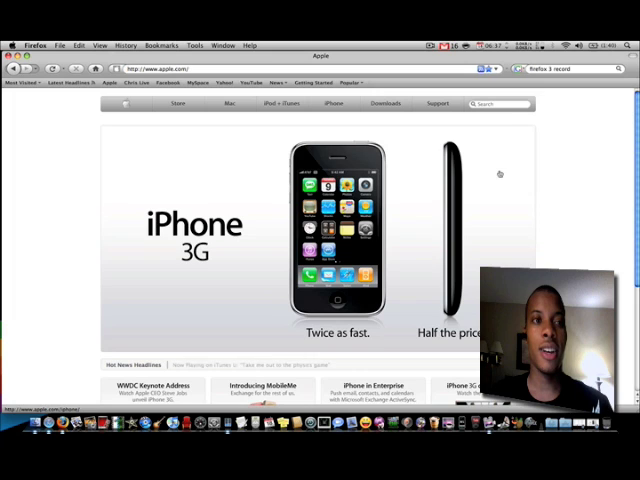
scroll("down", 3)
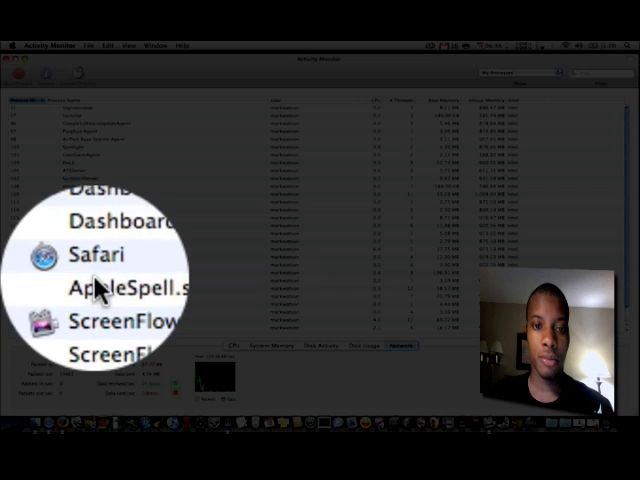
mouse_move(280, 290)
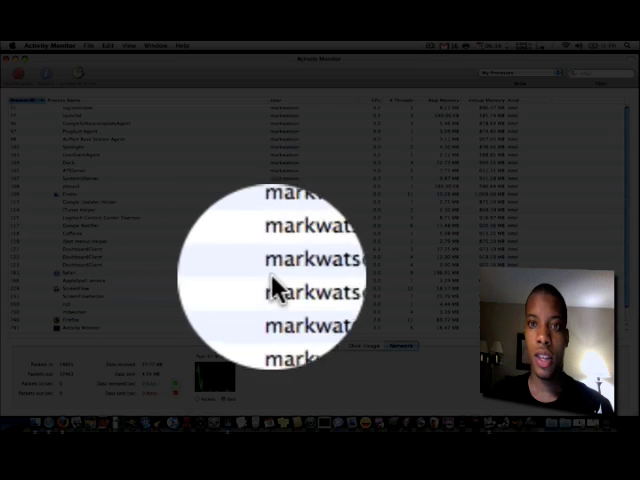